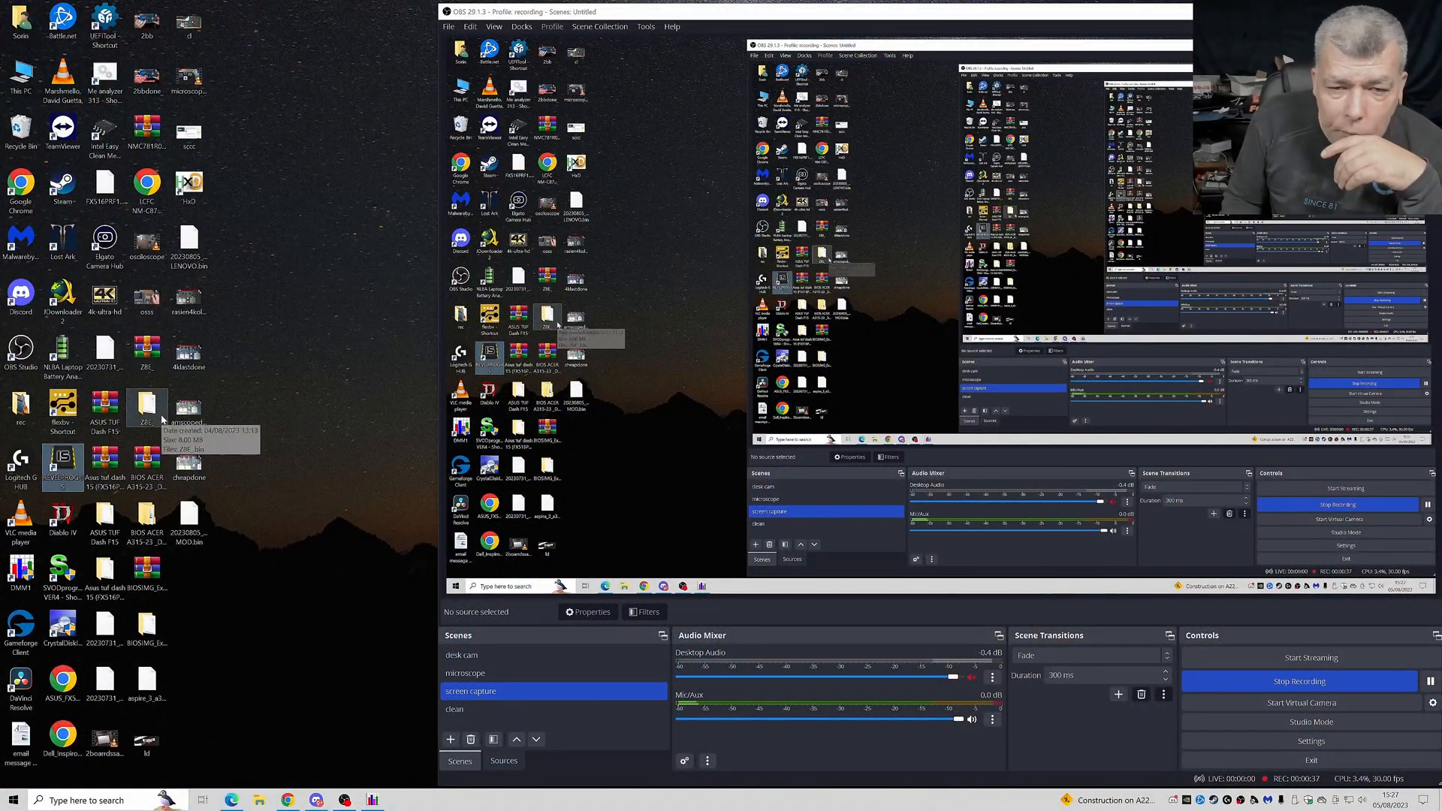
# Launch Revelprog IS from the desktop shortcut with an empty buffer.
pyautogui.doubleClick(63, 464)
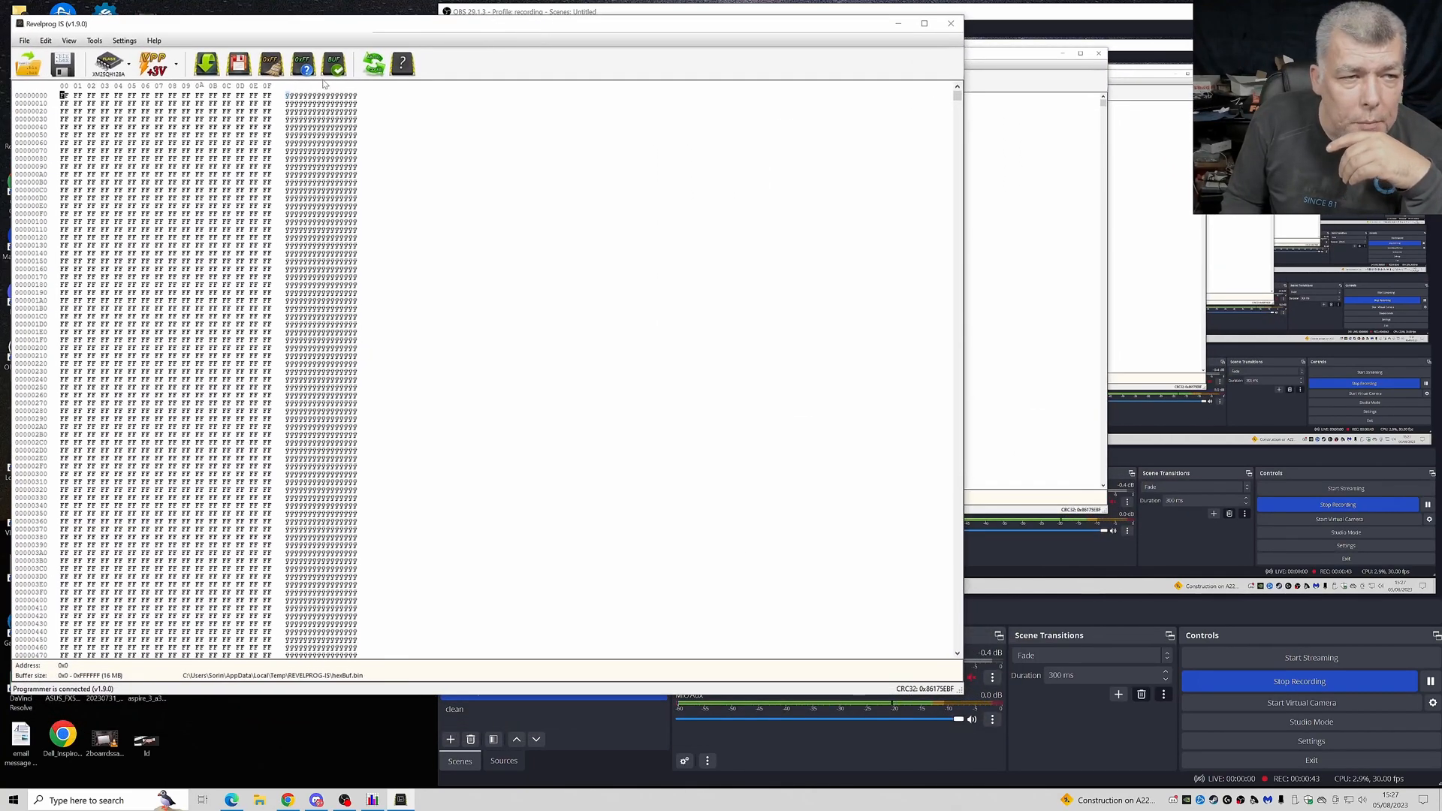
pyautogui.click(303, 63)
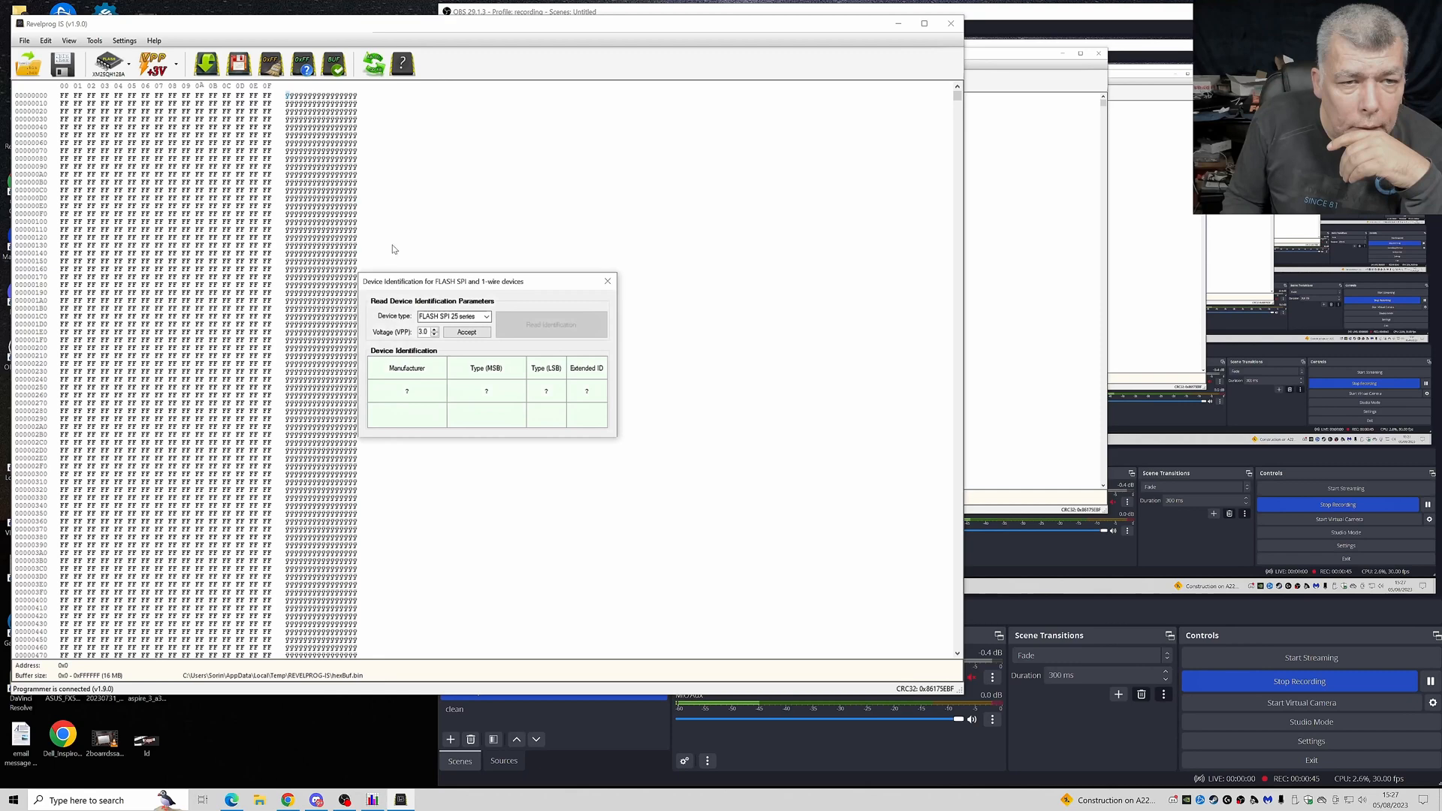
pyautogui.click(433, 329)
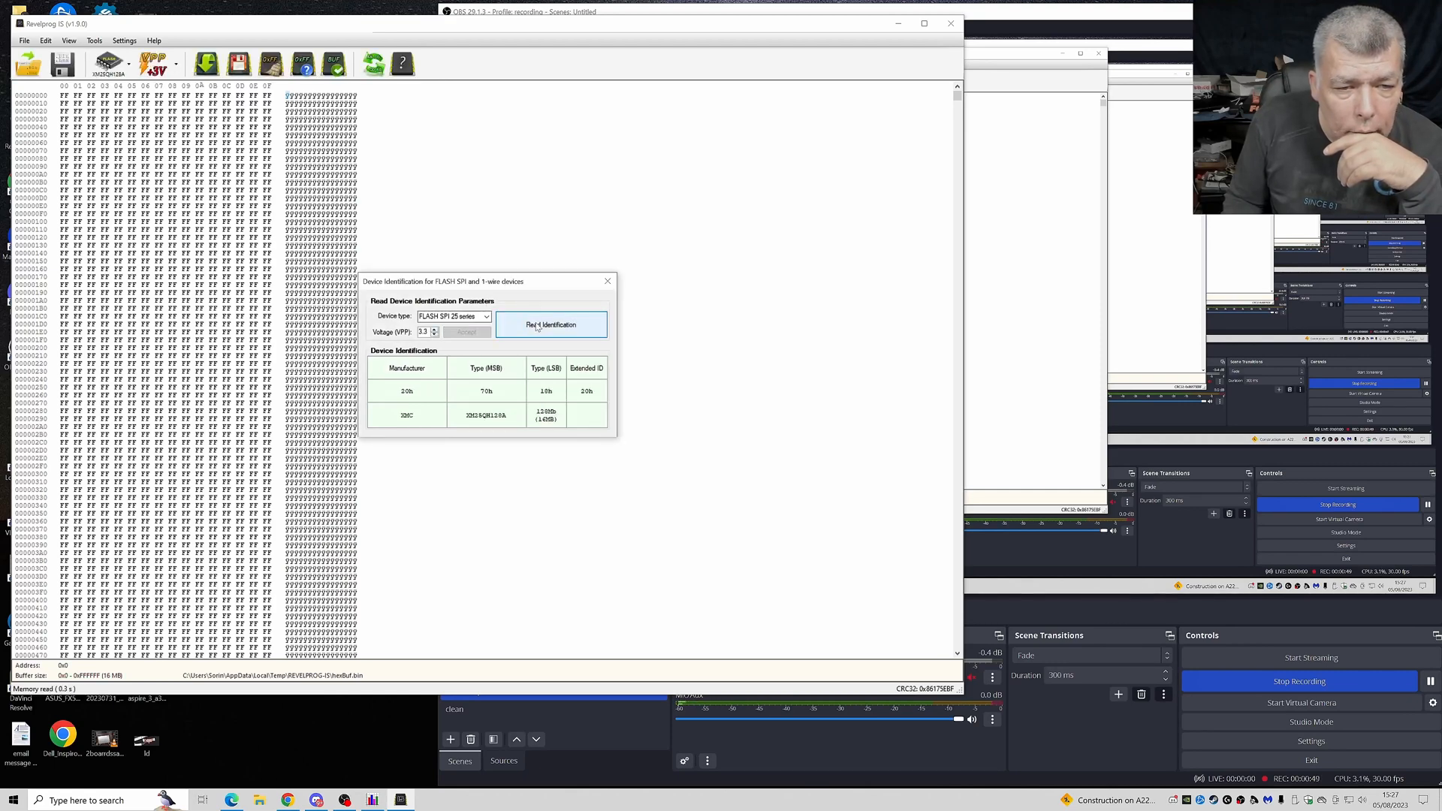
pyautogui.click(605, 281)
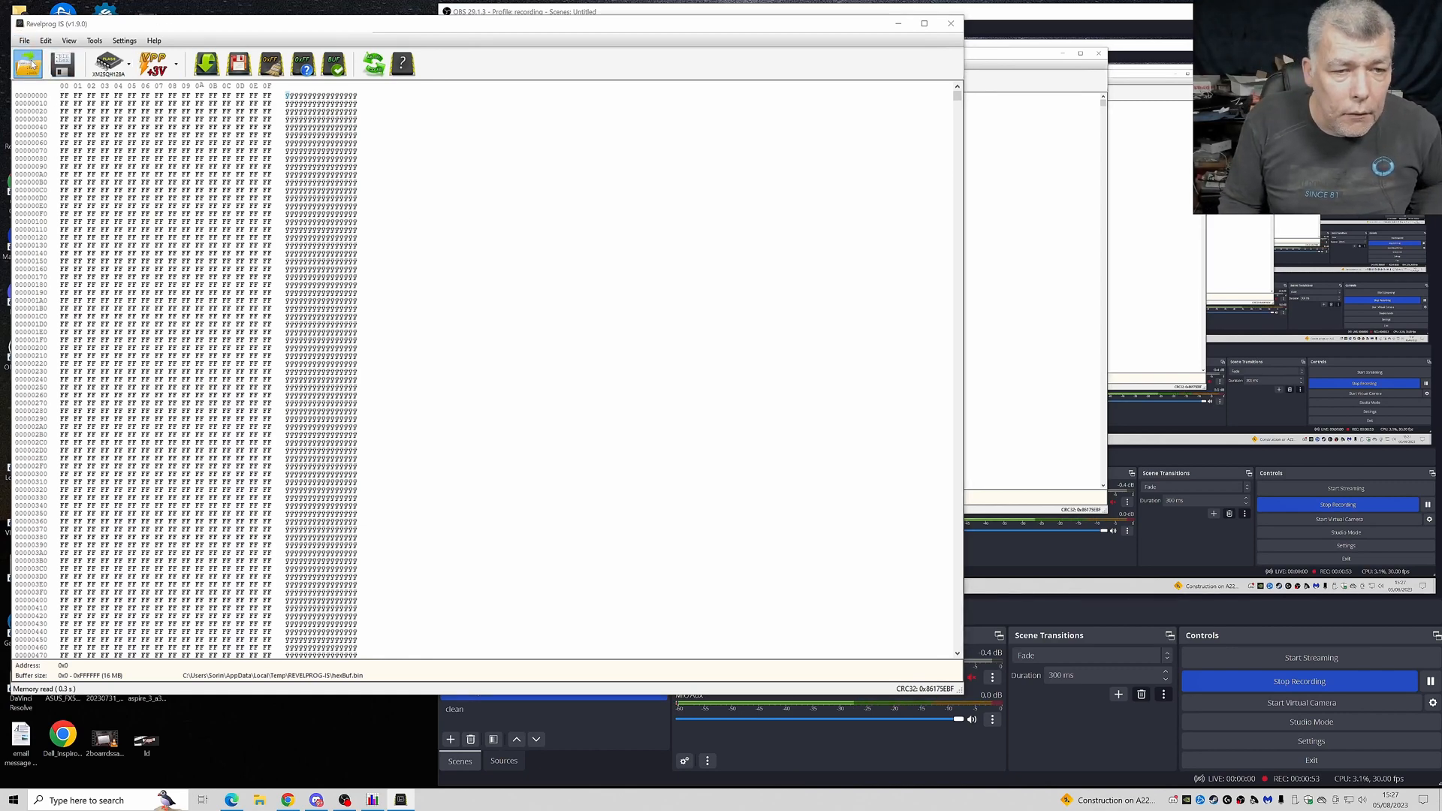
# Load the MOD .bin BIOS file from the ESD-USB (E:) drive into the buffer.
pyautogui.click(28, 63)
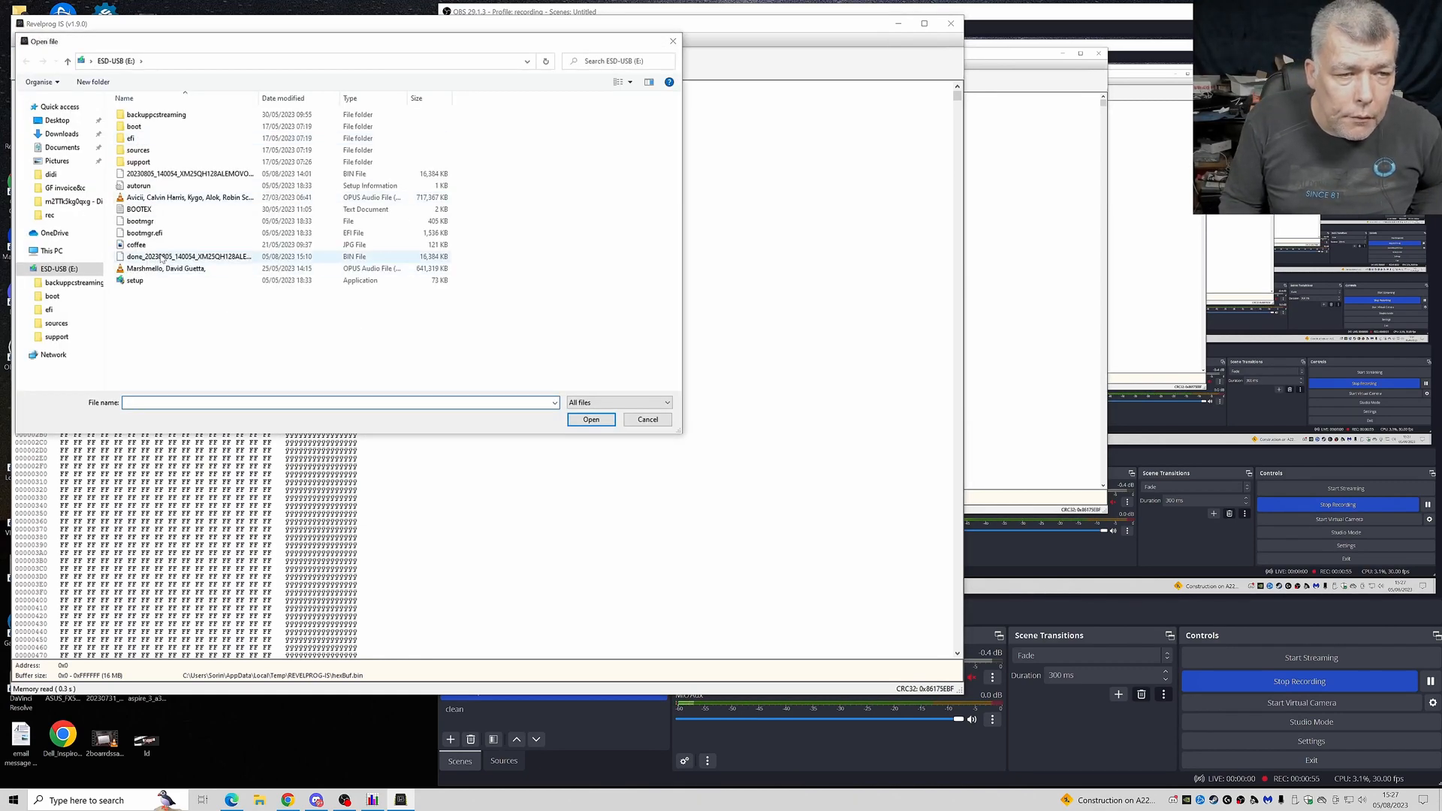
pyautogui.click(591, 419)
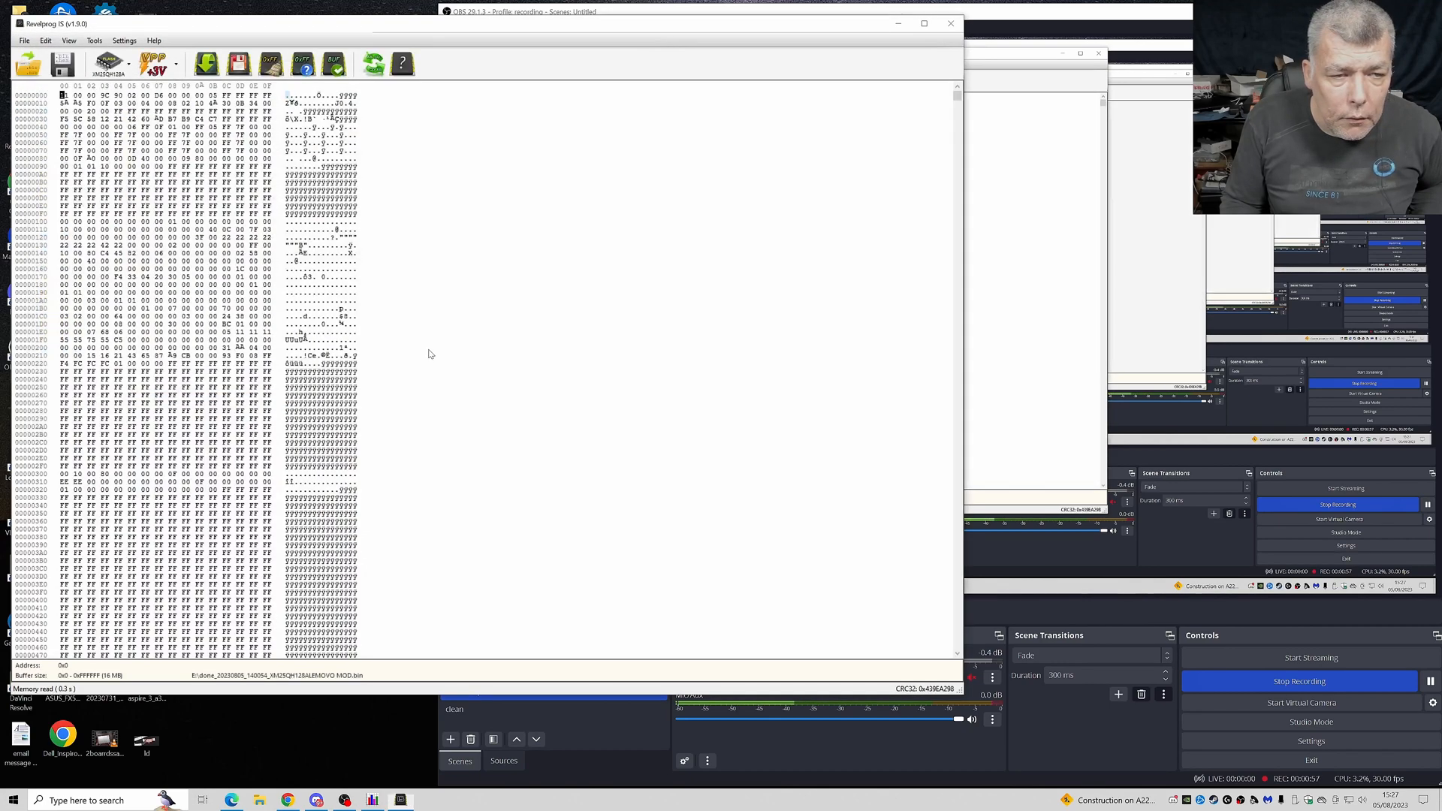
# Start programming the SPI chip and confirm, beginning the erase.
pyautogui.click(237, 63)
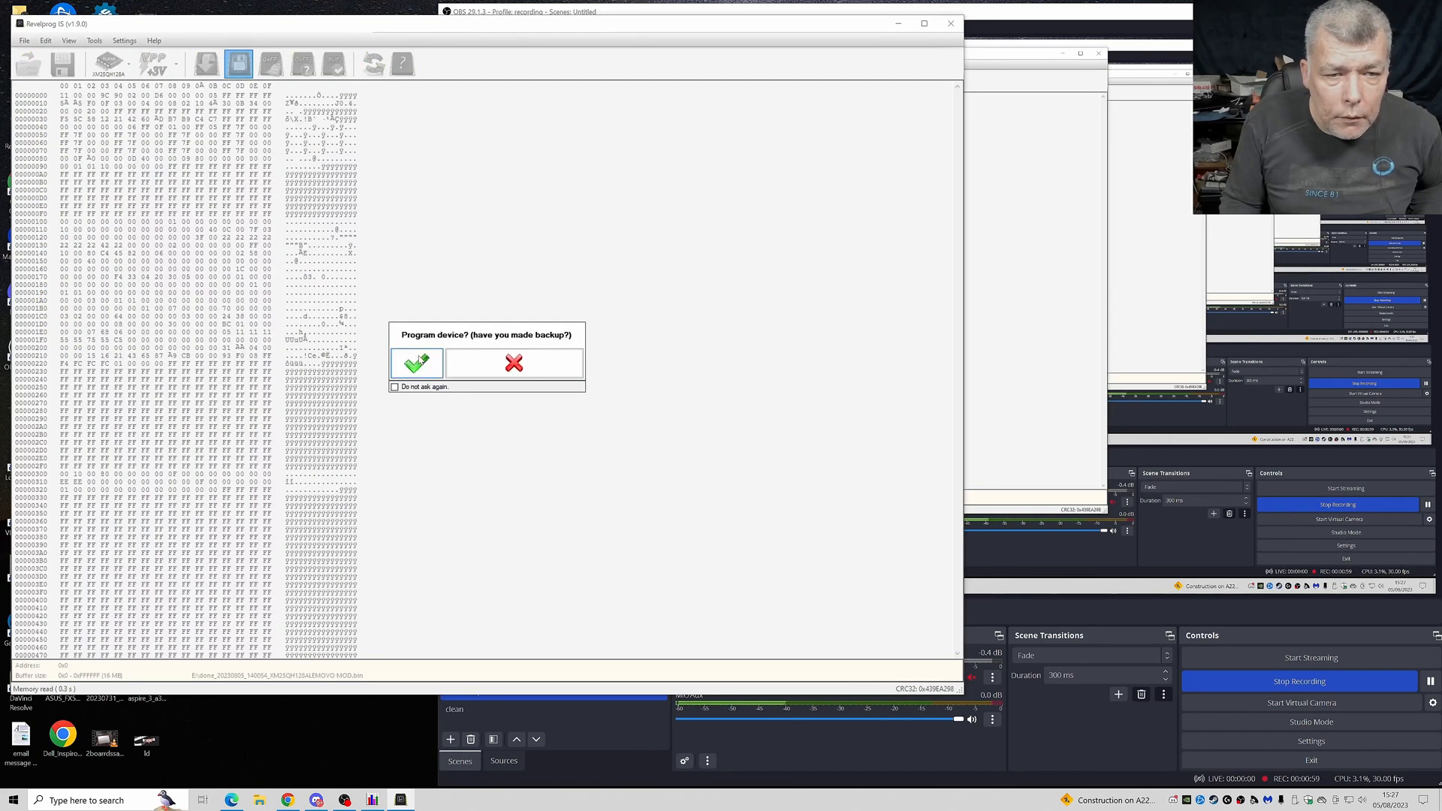
pyautogui.click(416, 362)
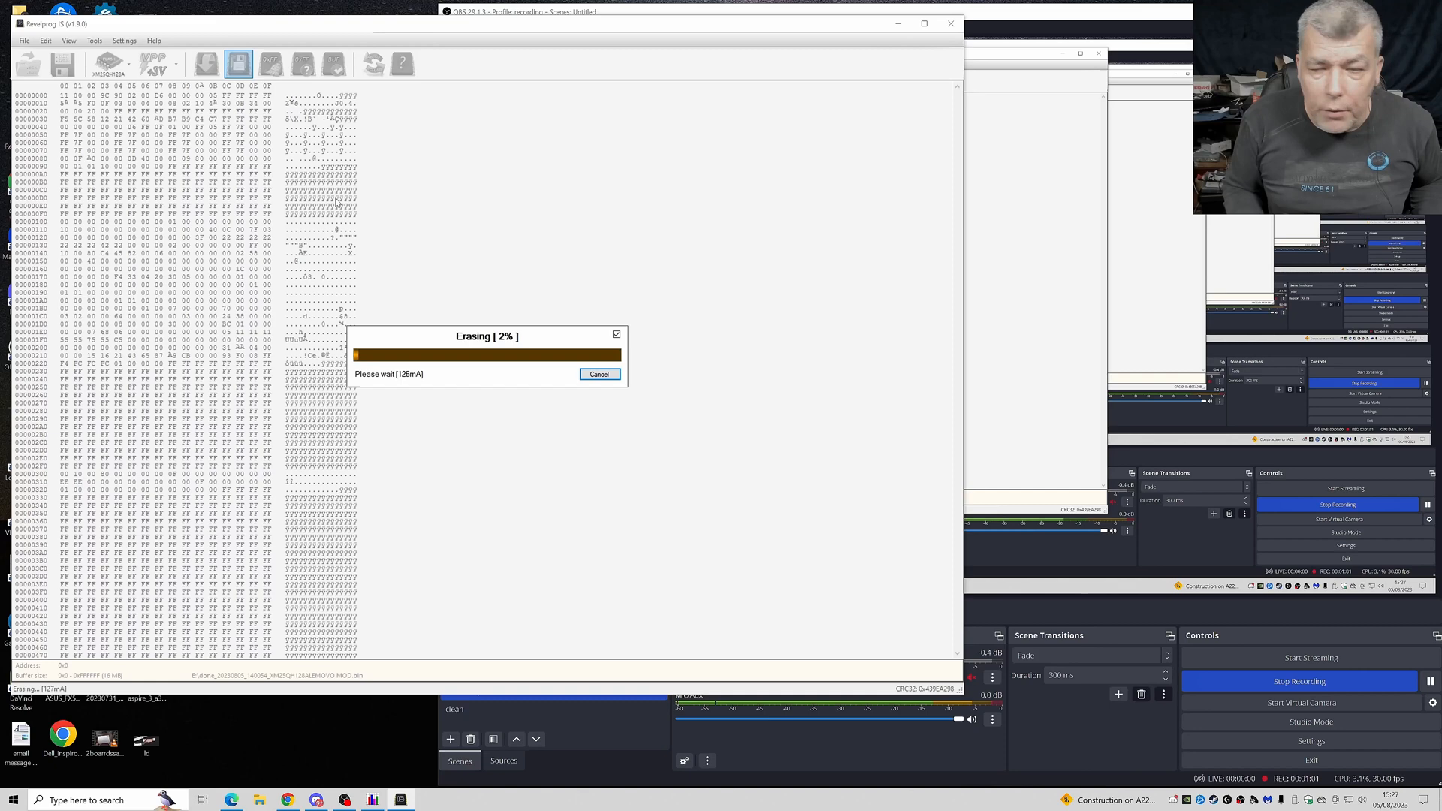